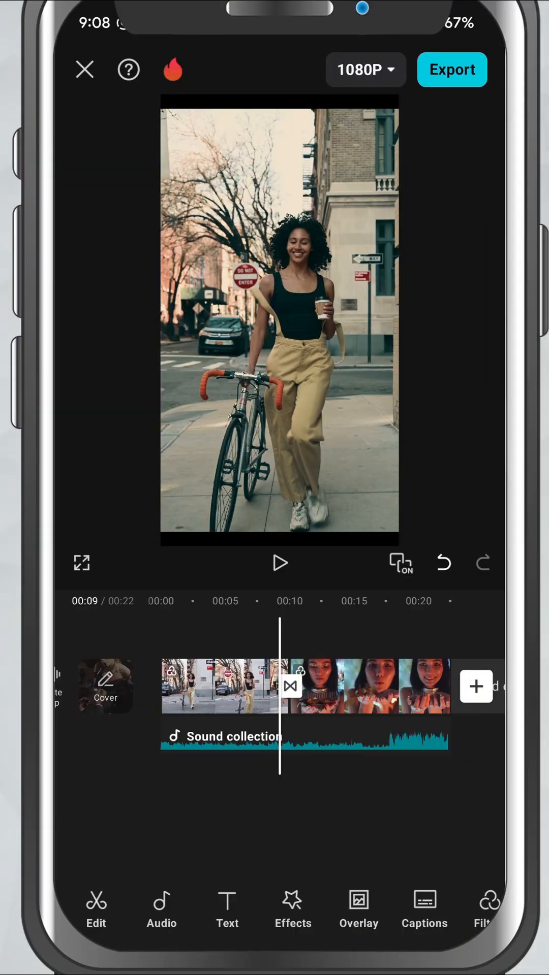
mouse_move(205, 289)
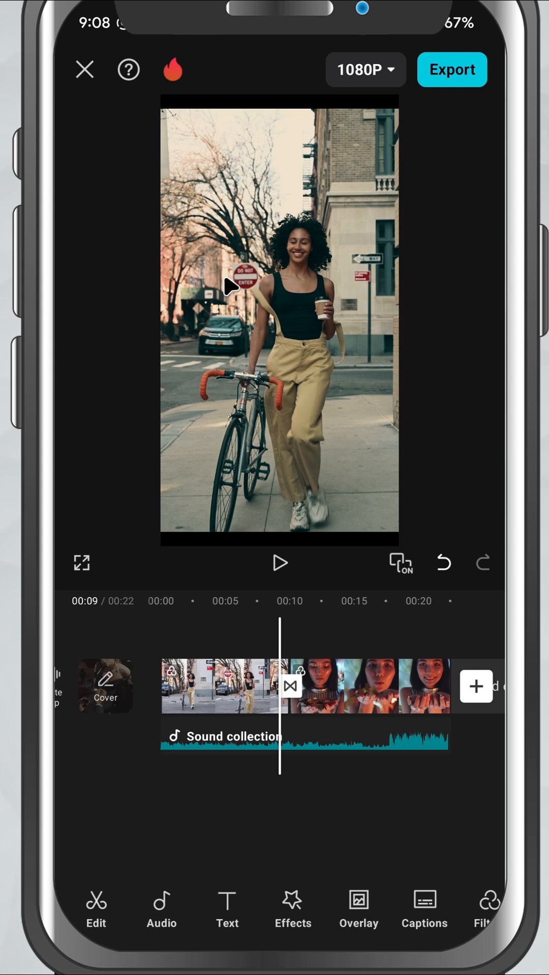
mouse_move(319, 258)
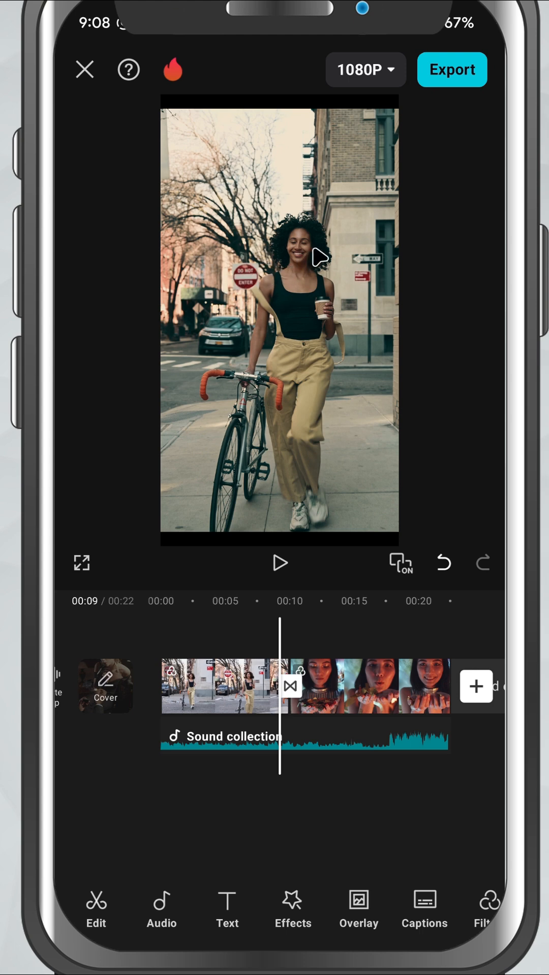
mouse_move(395, 87)
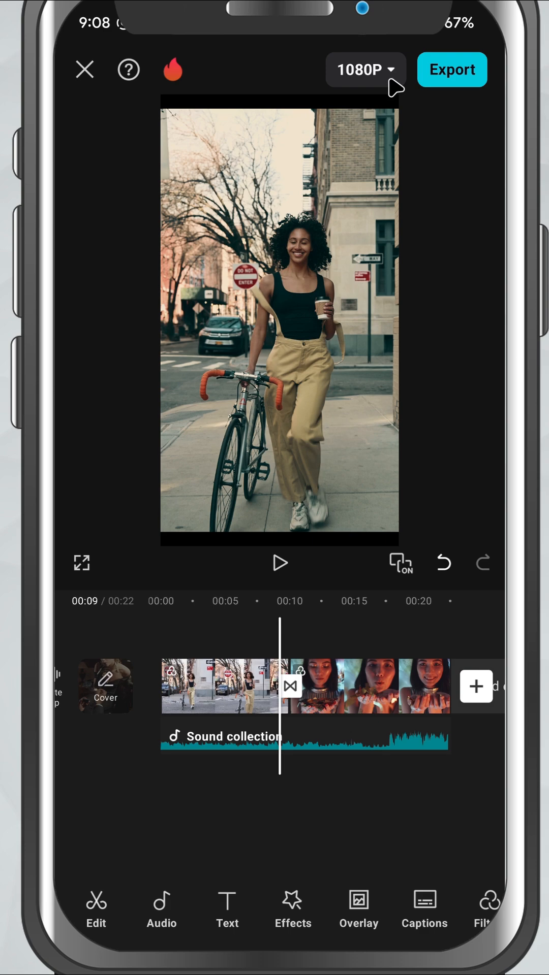
- Open export settings and move resolution from 720p up to 2K/4K (about 81 MB)
click(365, 70)
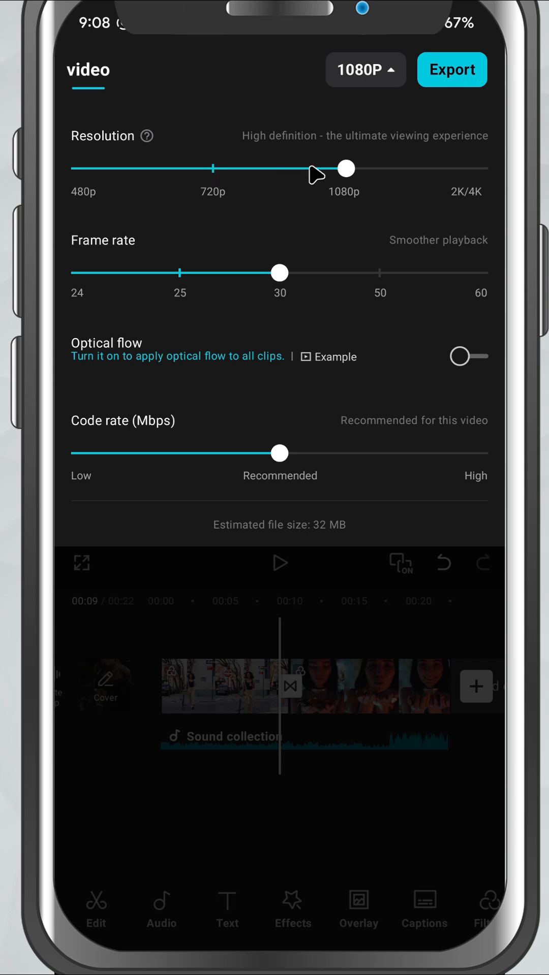
drag(346, 168, 213, 168)
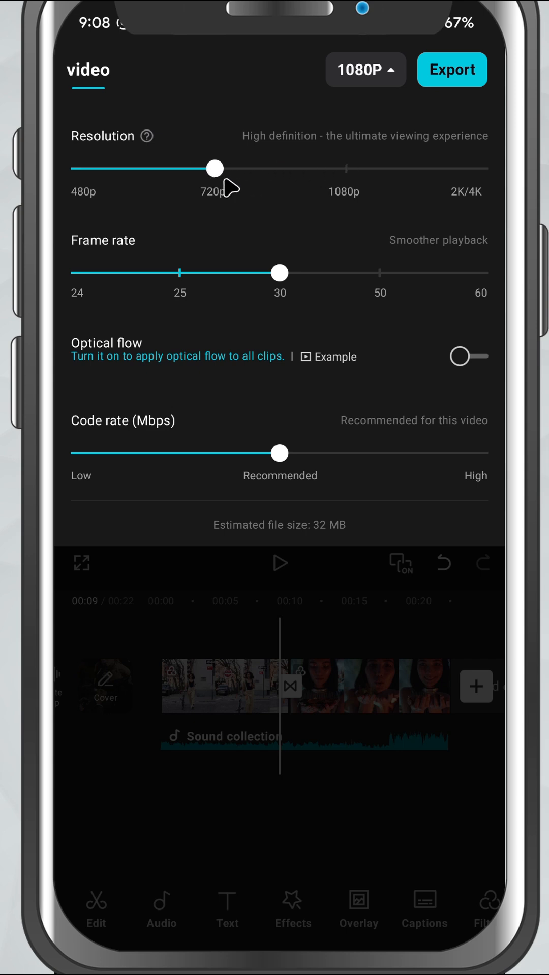
drag(214, 169, 482, 175)
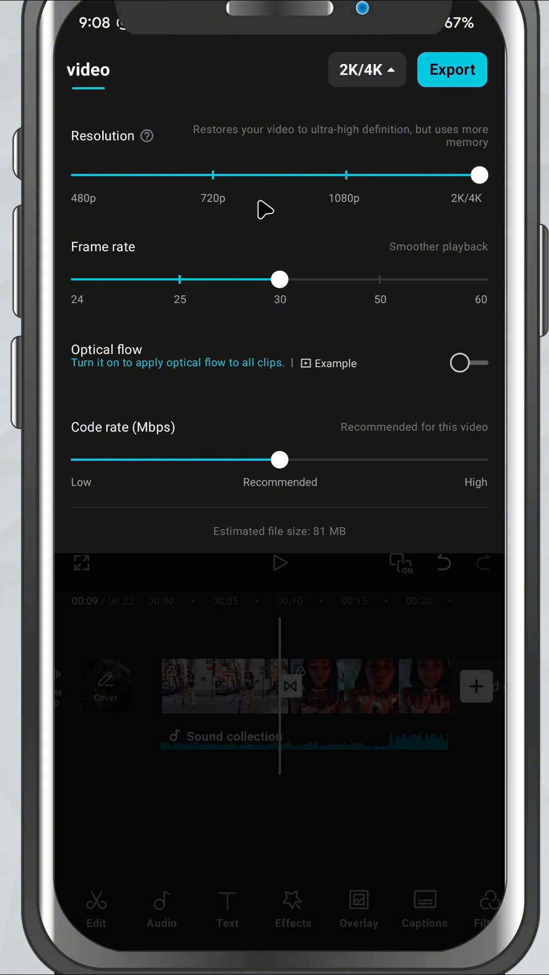
mouse_move(280, 286)
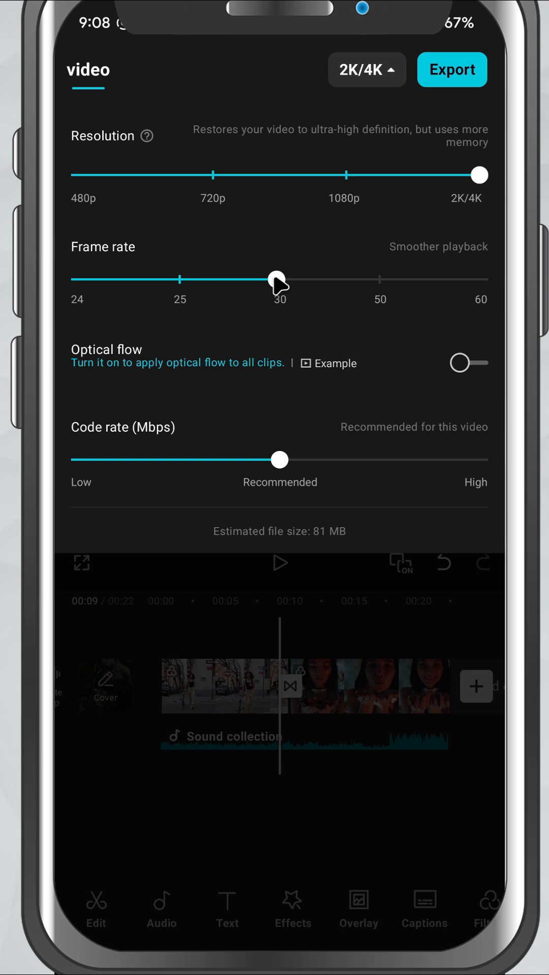
- Try a 25 fps frame rate, then set it to 60 fps (about 148 MB)
drag(278, 279, 203, 280)
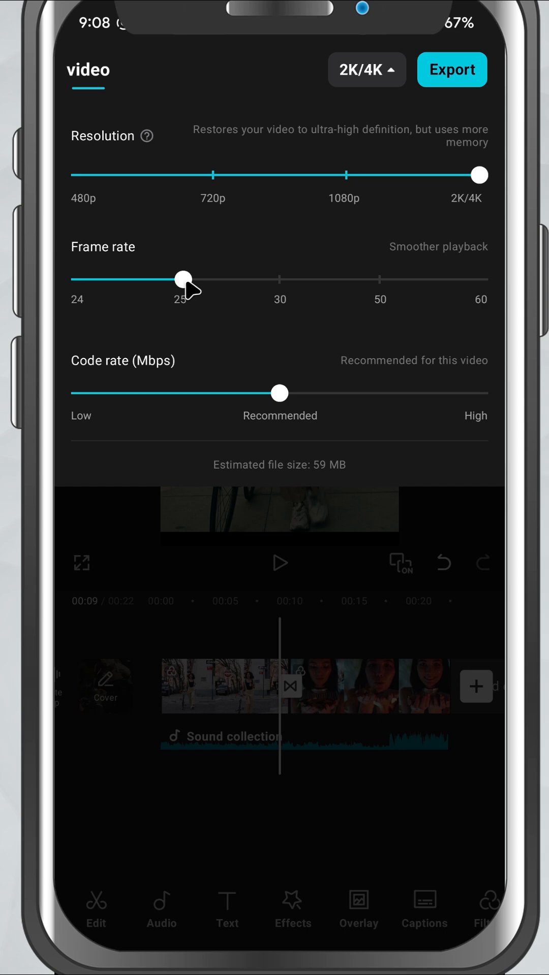
drag(182, 279, 479, 278)
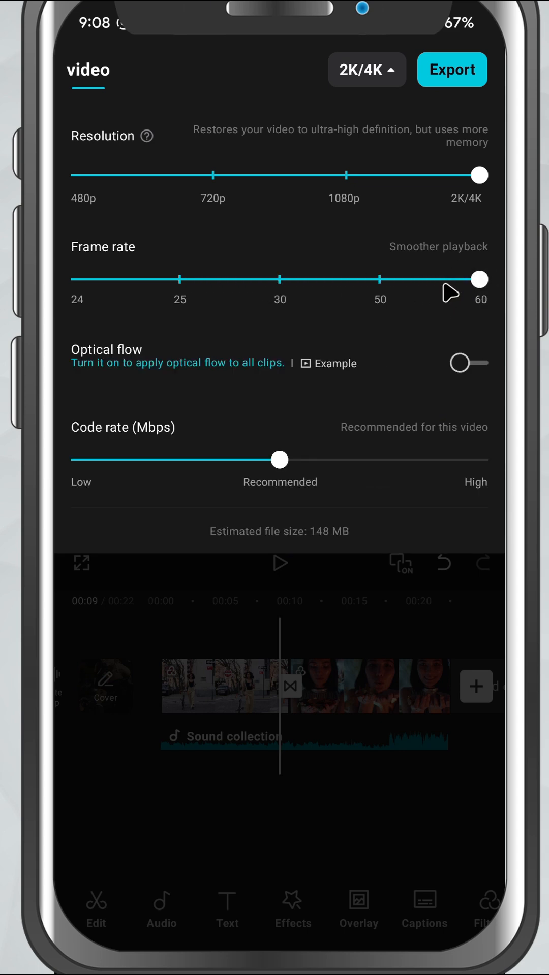
mouse_move(460, 286)
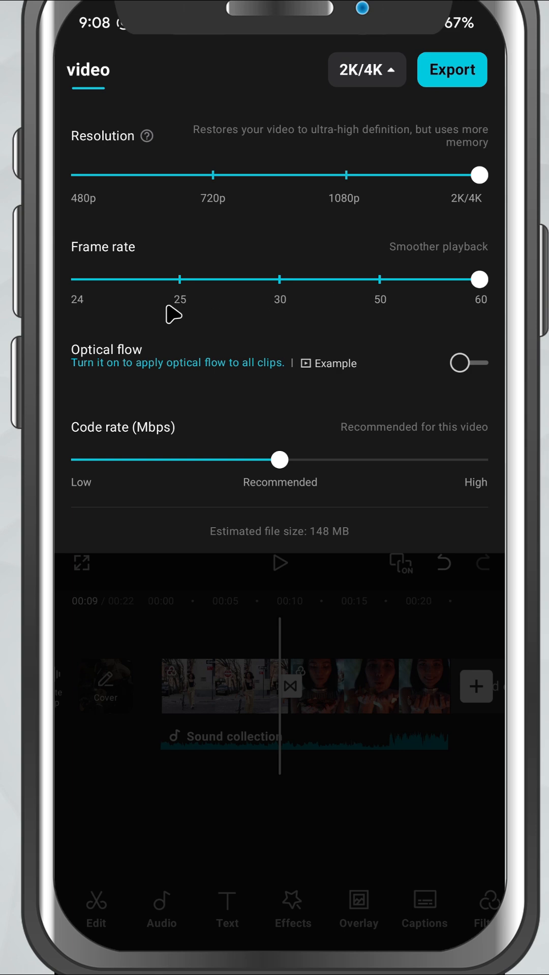
mouse_move(140, 453)
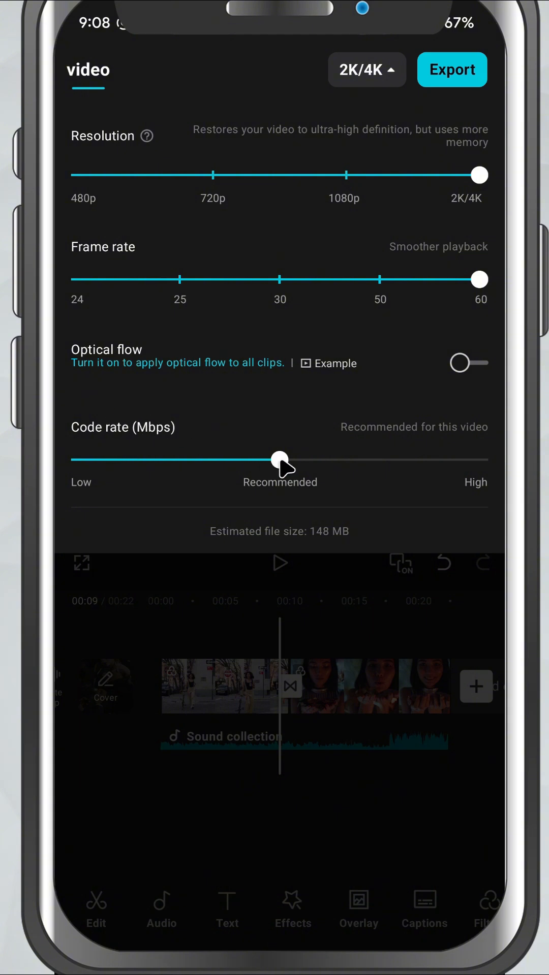
- Compare code rates from Low upward, settling on High (about 161 MB)
drag(280, 461, 80, 460)
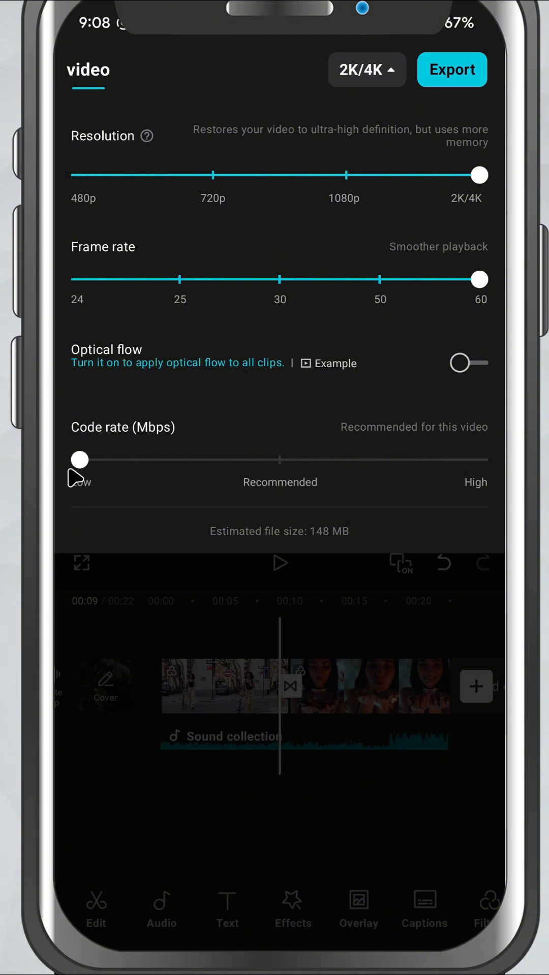
drag(79, 460, 261, 459)
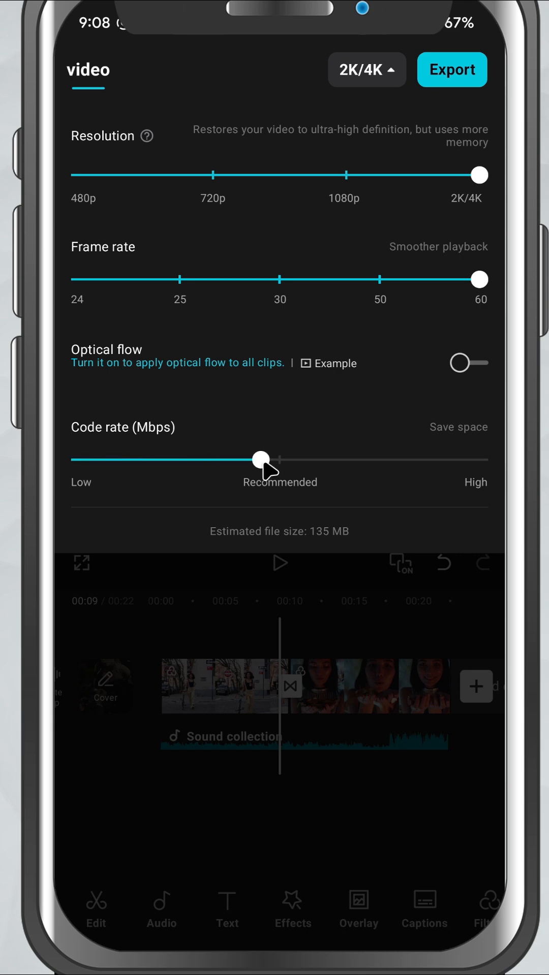
drag(261, 459, 90, 459)
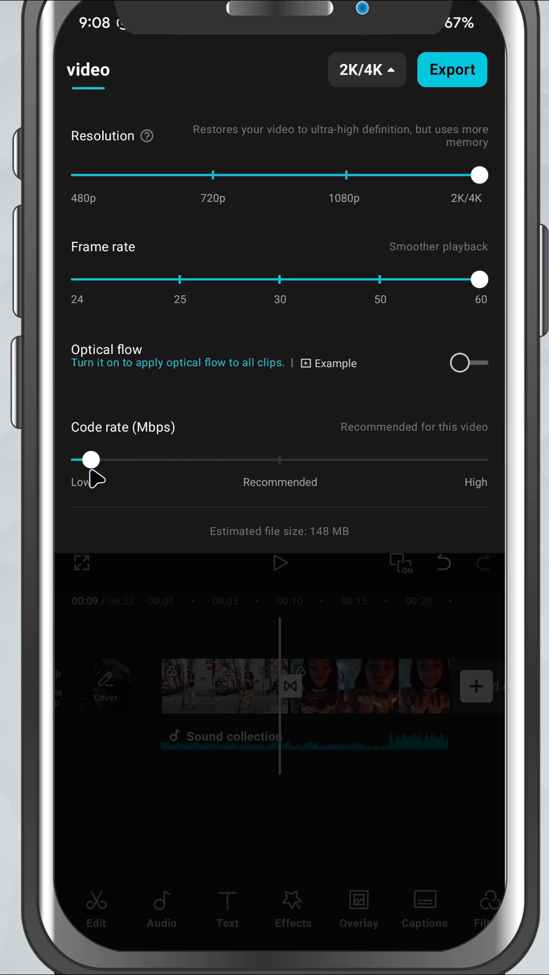
drag(91, 459, 79, 459)
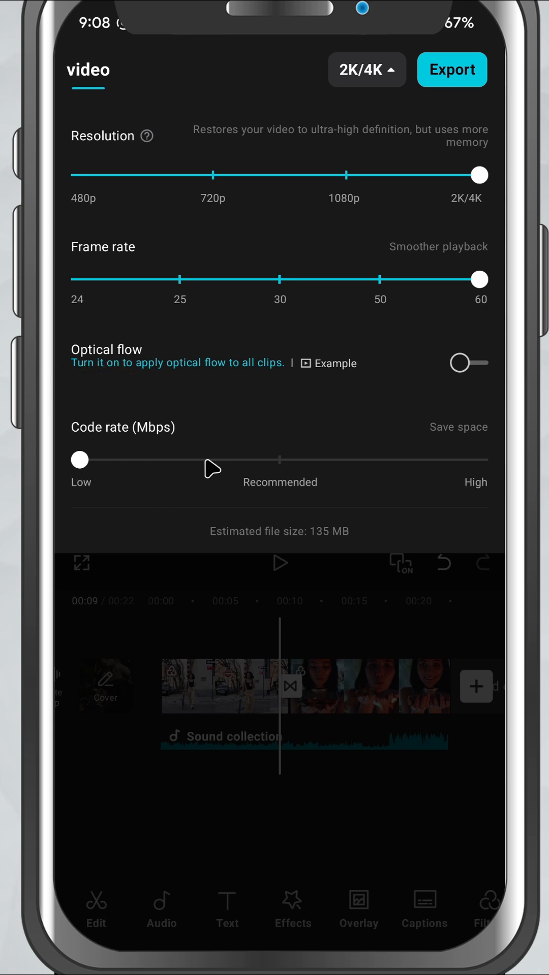
drag(79, 459, 324, 459)
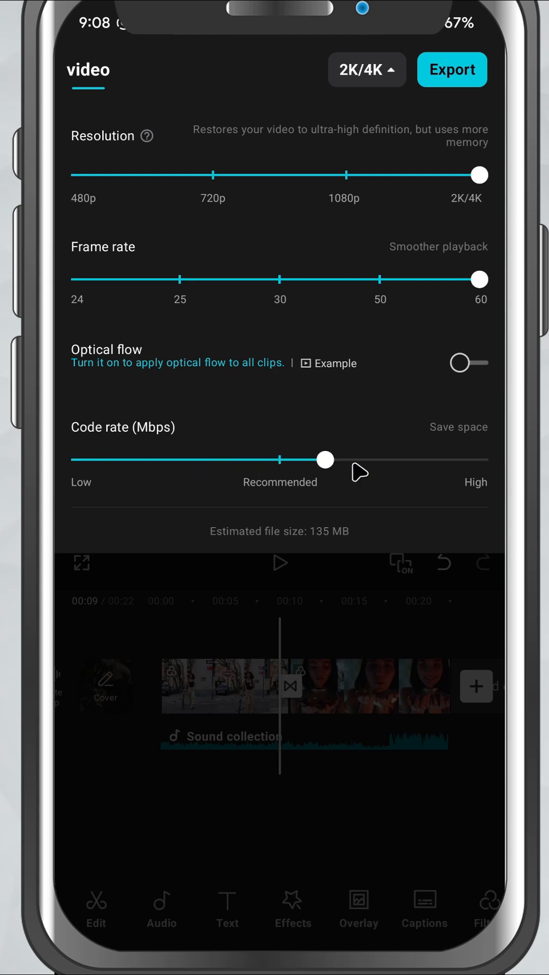
drag(325, 459, 479, 459)
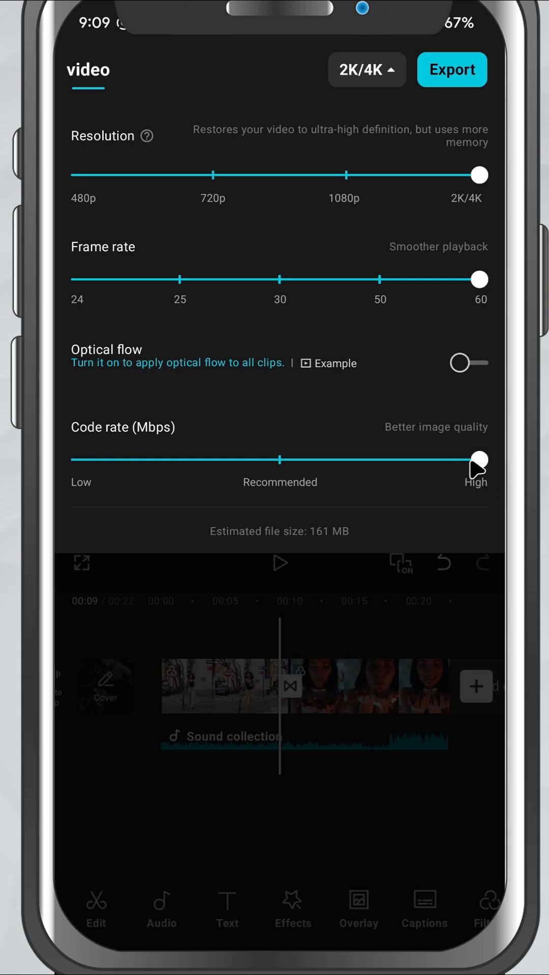
mouse_move(124, 349)
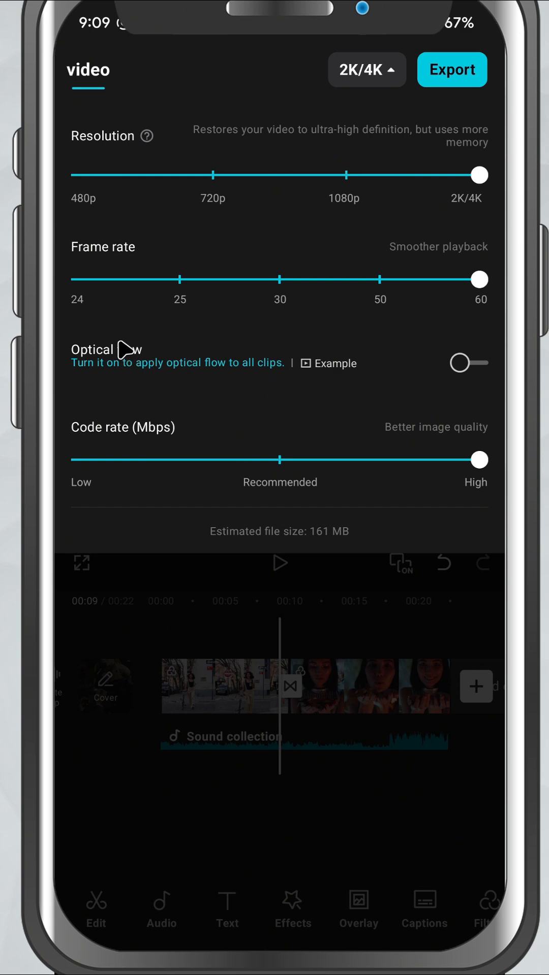
- Toggle optical flow on, off, and finally back on for smoother playback
click(467, 363)
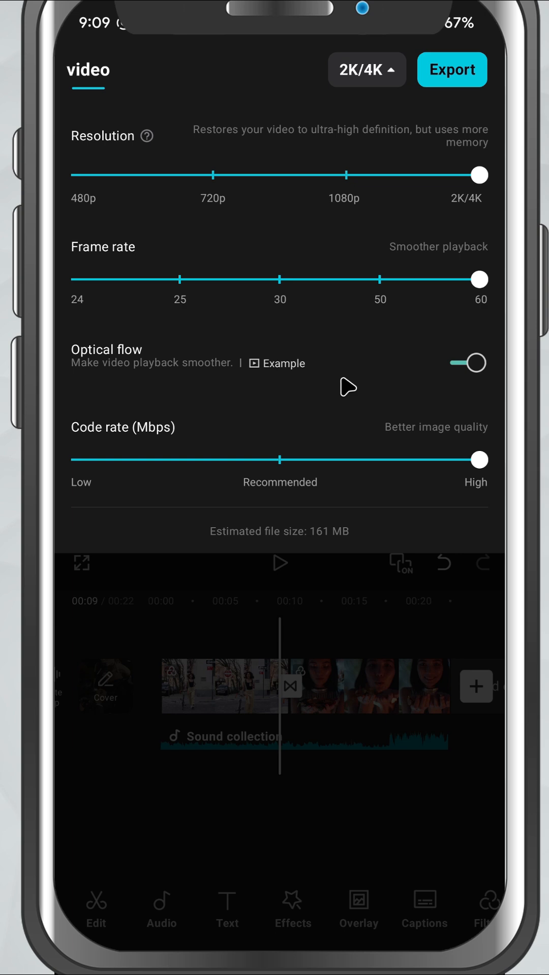
mouse_move(348, 381)
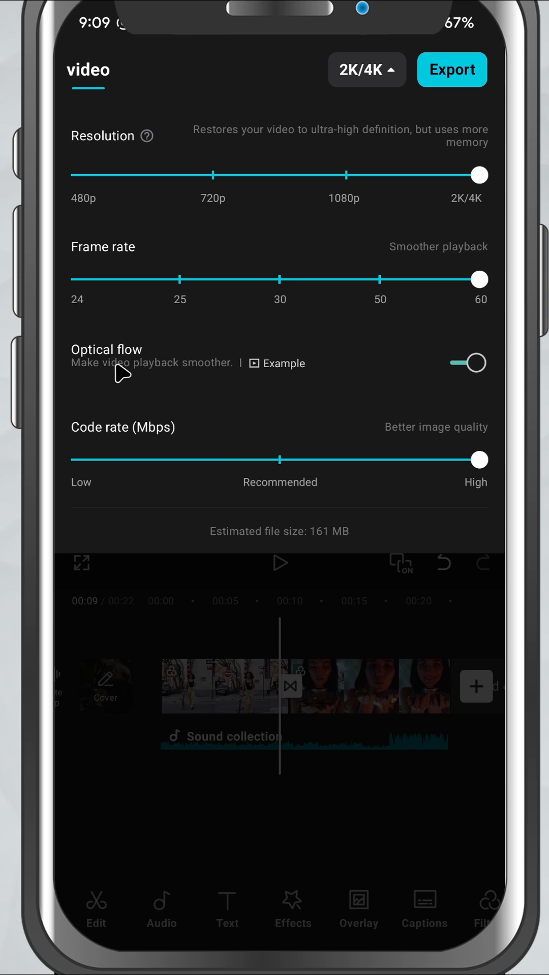
mouse_move(142, 370)
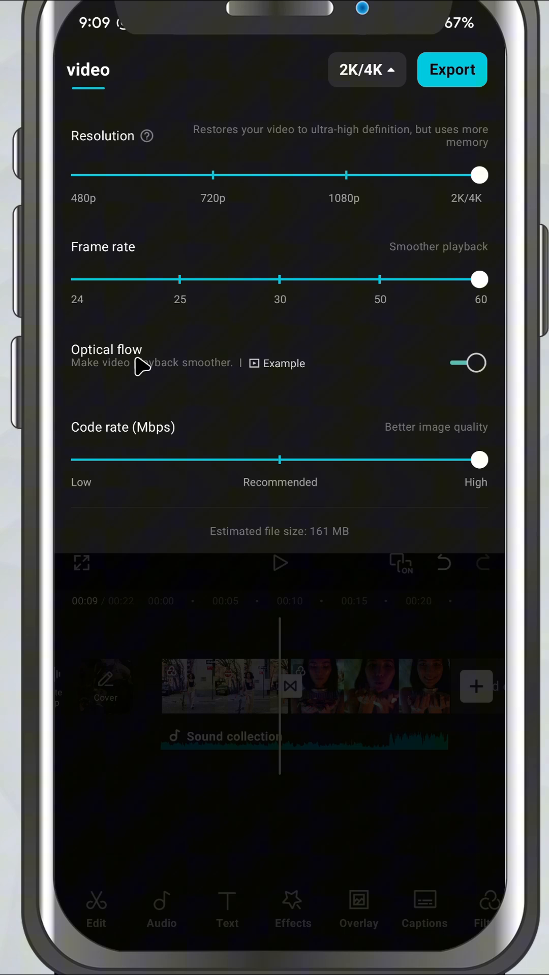
click(467, 363)
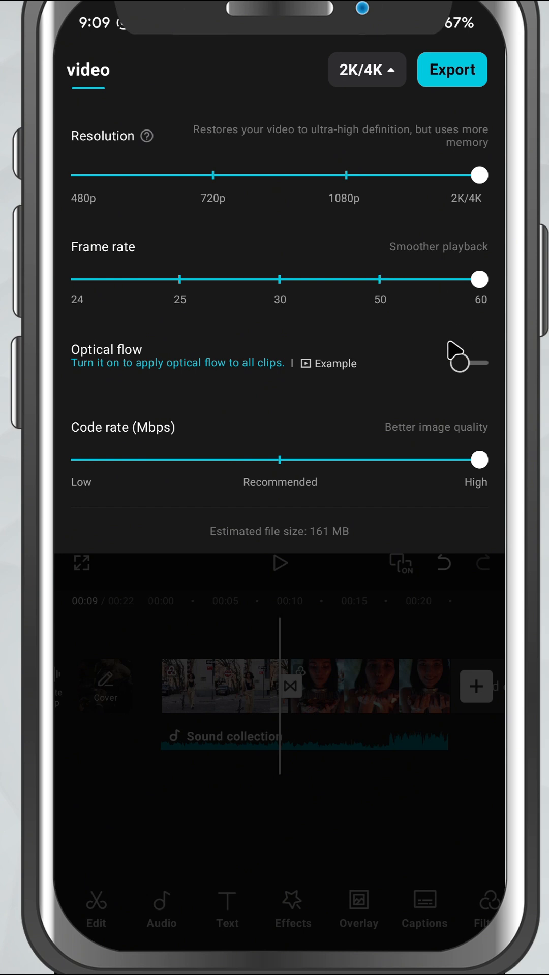
click(466, 363)
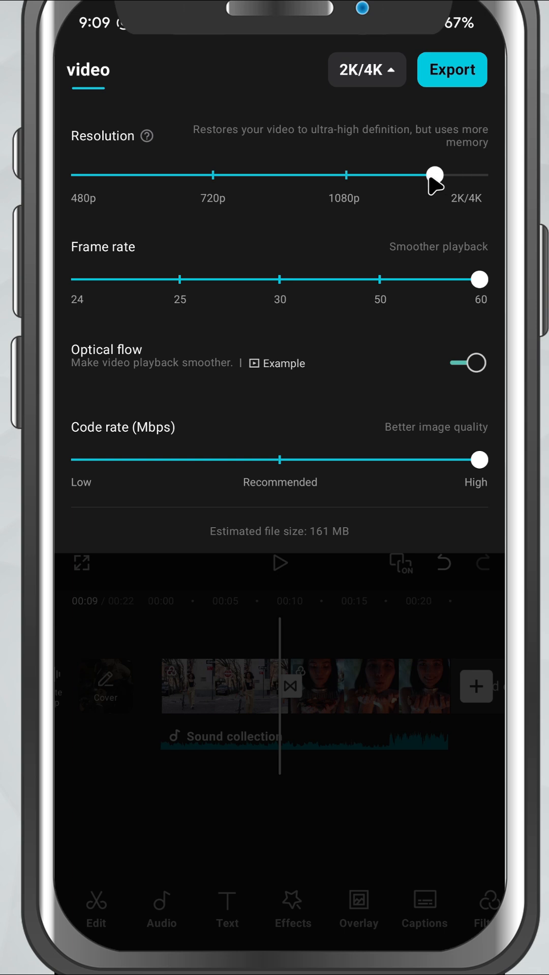
- Lower resolution to 1080p (about 59 MB) and start the export
drag(434, 173, 344, 168)
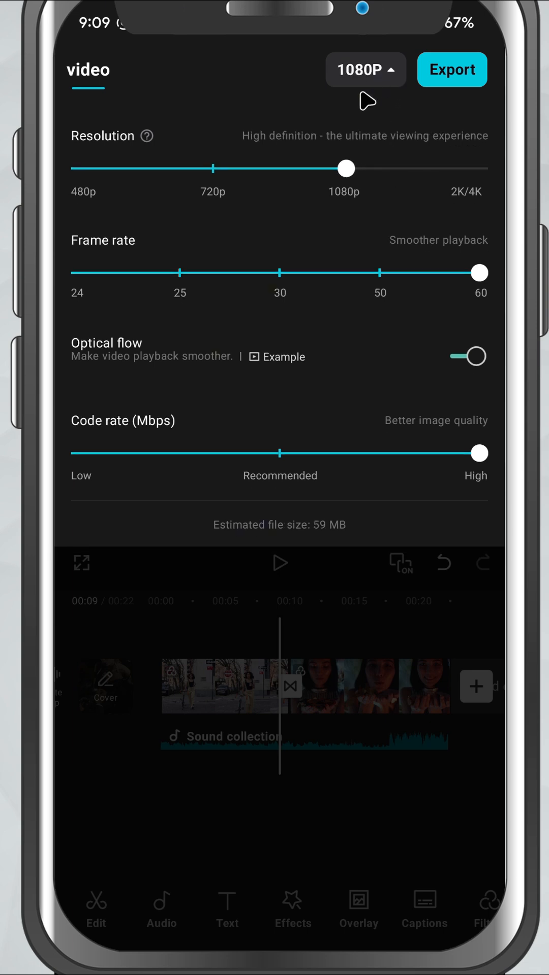
click(452, 69)
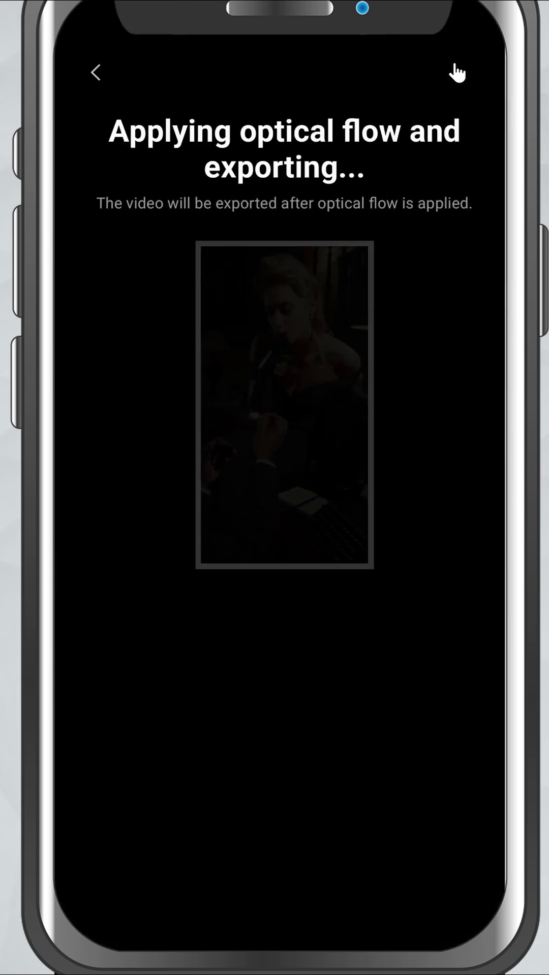